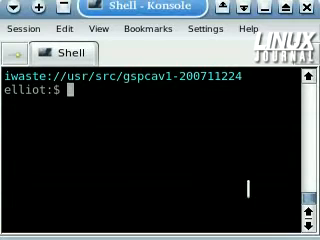
- Fetch gspcav1-20071224.tar.gz and spcagui20060127.tar.gz with wget from mxhaard.free.fr and list the folder
text(wget http://mxhaard.free.fr/spca50x/Download/gspcav1-20071224.tar.gz)
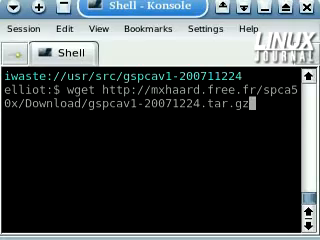
key(Return)
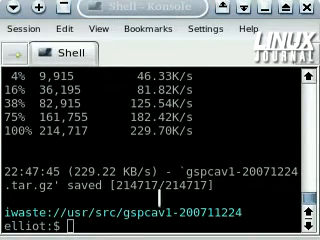
text(wget http://mxhaard.free.fr/spca50x/Download/spcagui20060127.tar.gz)
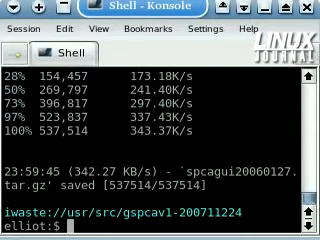
text(ls)
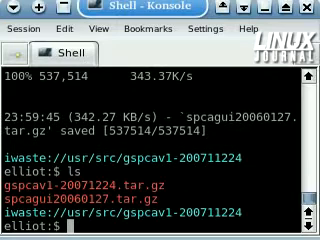
text(for x in *; do tar -xf)
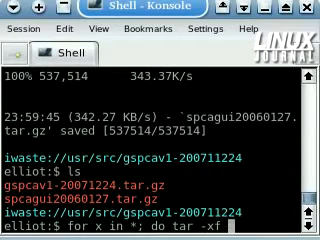
- Extract every archive with a 'for x in *; do tar -xf $x; done' loop, enter gspcav1-20071224 and start su
text($x; done)
text(cd)
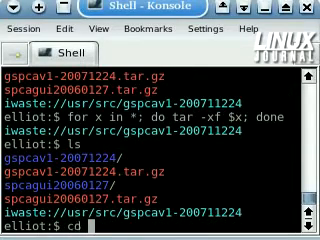
text(g)
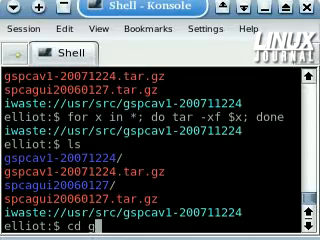
text(spca*)
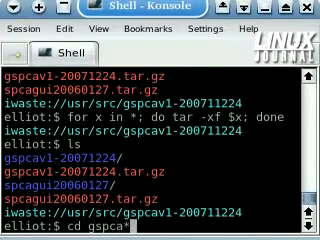
key(Return)
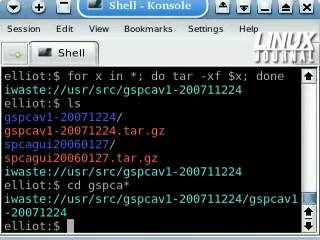
text(ls)
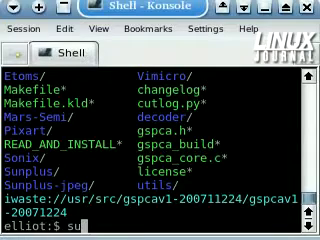
key(Return)
text(./)
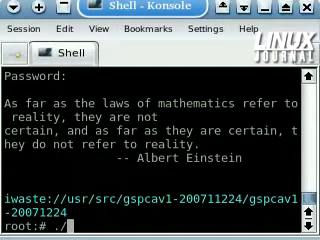
- Run ./gspca_build as root to compile and install gspca.ko, then exit the root shell
text(gspca)
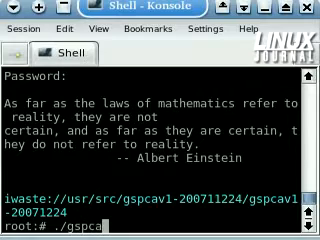
text(buil)
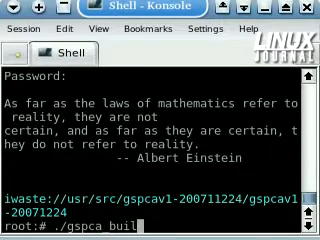
key(Return)
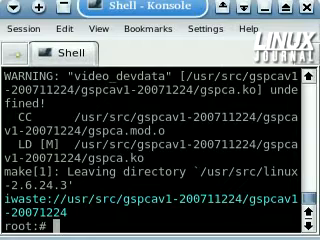
text(ex)
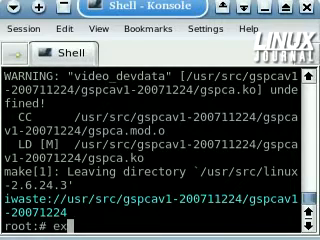
key(Return)
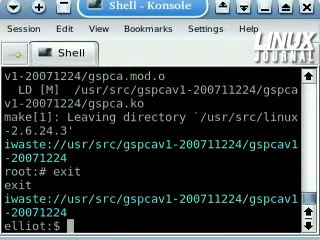
- Check gspca is loaded with 'lsmod | head -n 6', then cd .. to the parent source folder
text(lsmo)
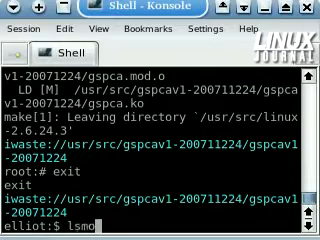
text(| head)
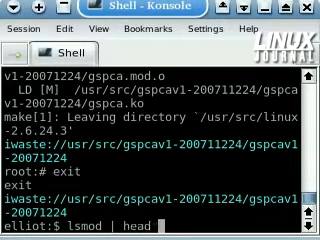
text(-n 6)
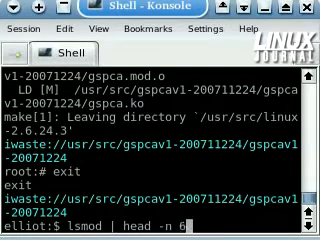
key(Return)
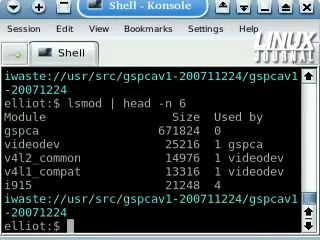
text(cd ..)
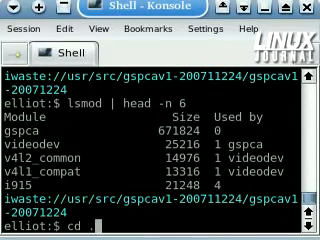
key(Return)
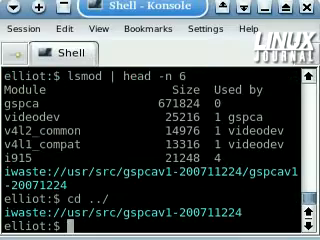
- Enter the spcagui20060127 folder and build the viewer with make, reviewing the output
text(ls)
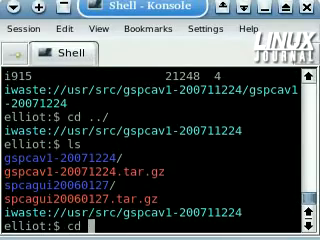
text(spca*)
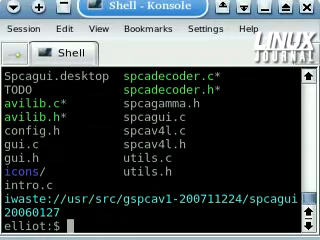
text(make)
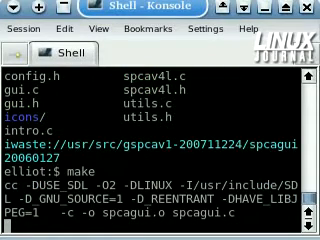
scroll(down, 3)
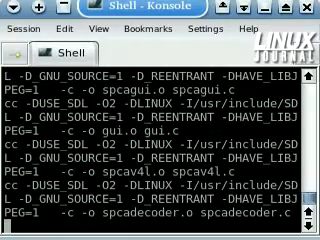
scroll(down, 3)
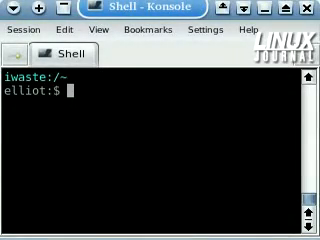
- Go to /sys/module/gspca/parameters, list them and cat G* to read the gain values of 256
text(cd /)
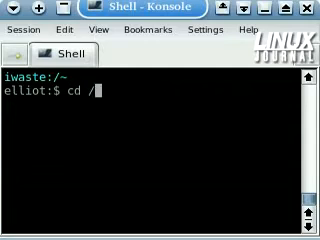
text(sys/)
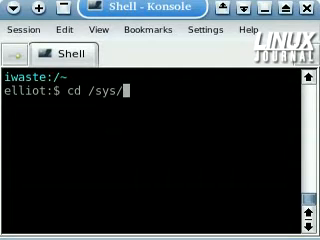
text(module/g)
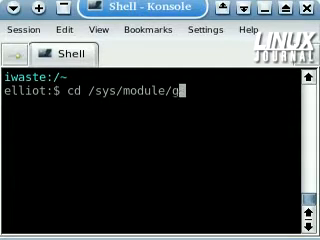
text(spca/paramt)
text(ls)
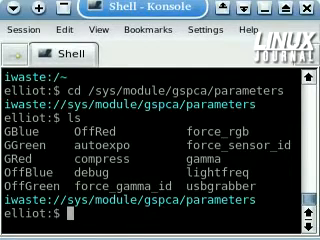
text(cat G*)
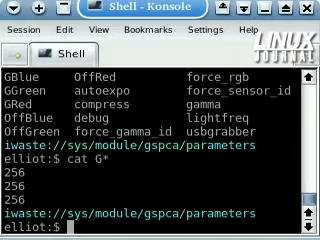
- Become root with su and write 125 into GGreen with echo
text(su)
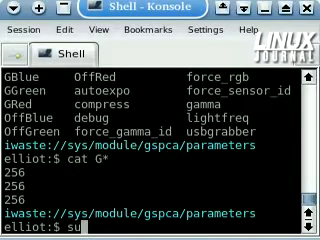
key(Return)
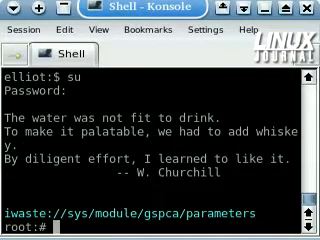
text(echo 125)
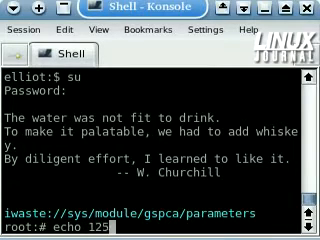
text(> GGreen)
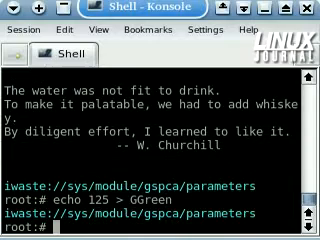
text(echo 125 > G)
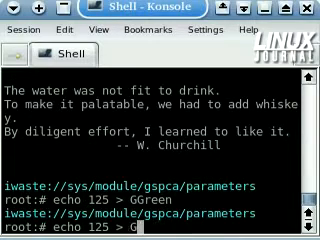